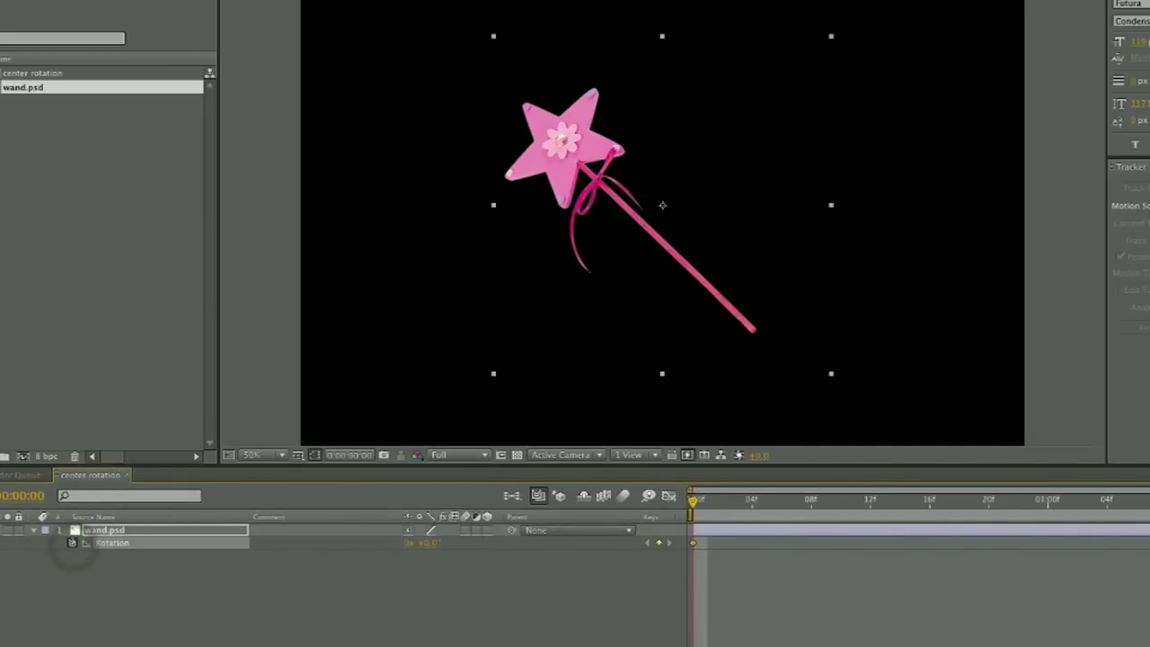
Move the current time later and begin editing the wand layer's Rotation value.
{"action": "left_click_drag", "start_coordinate": [692, 499], "coordinate": [699, 500]}
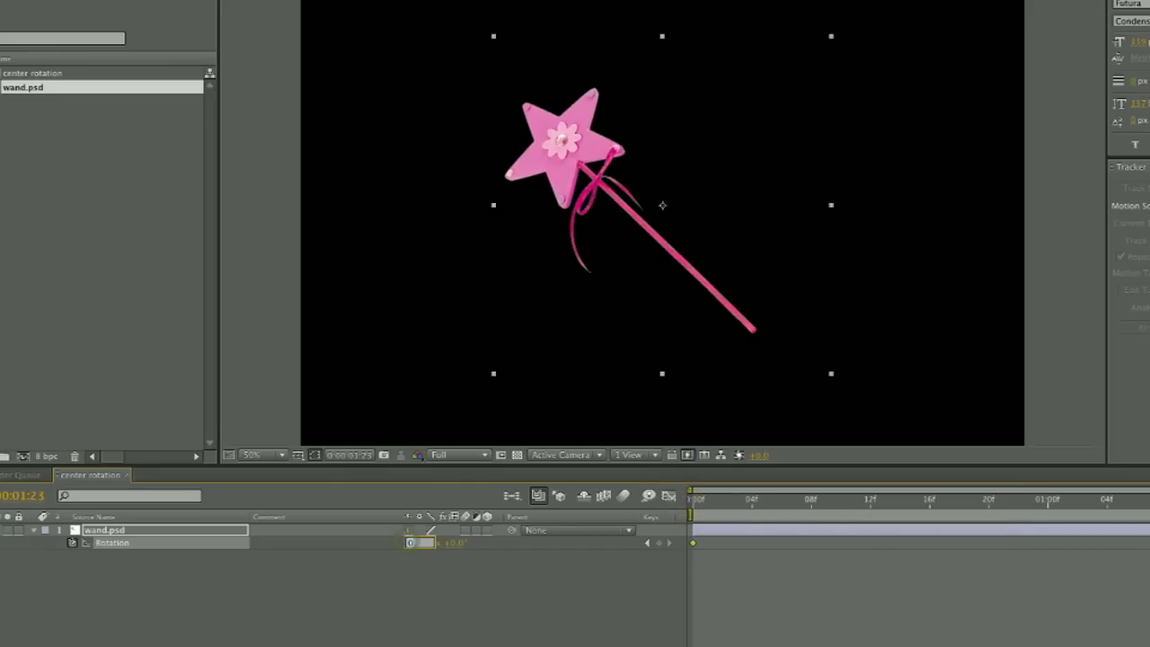
{"action": "left_click", "coordinate": [417, 543]}
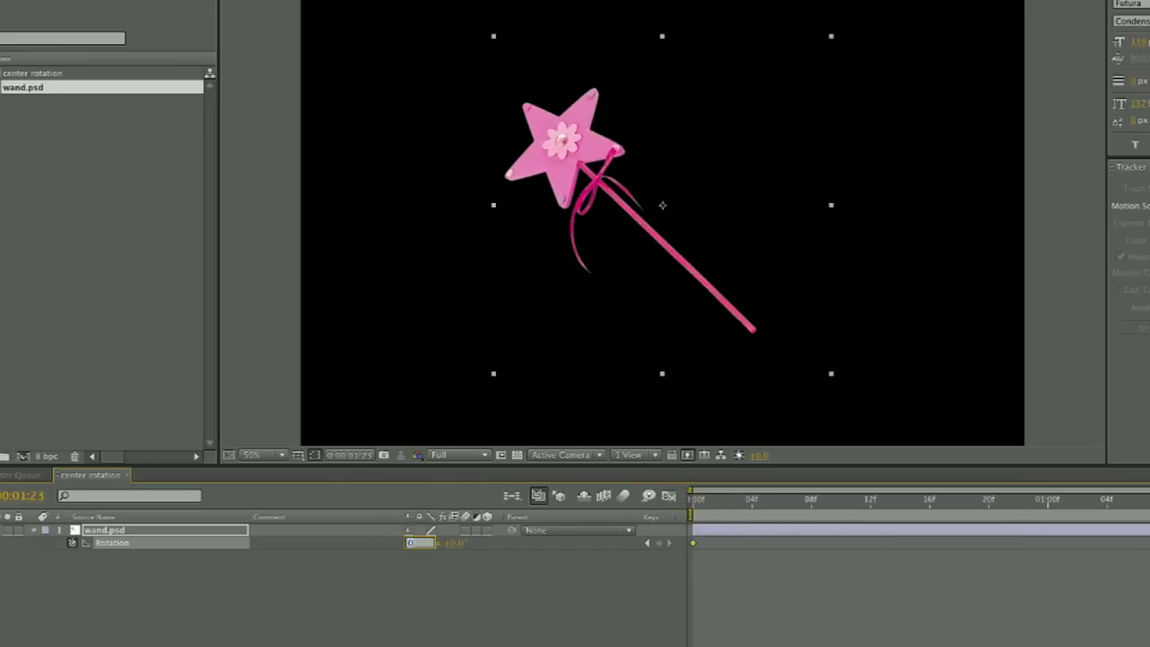